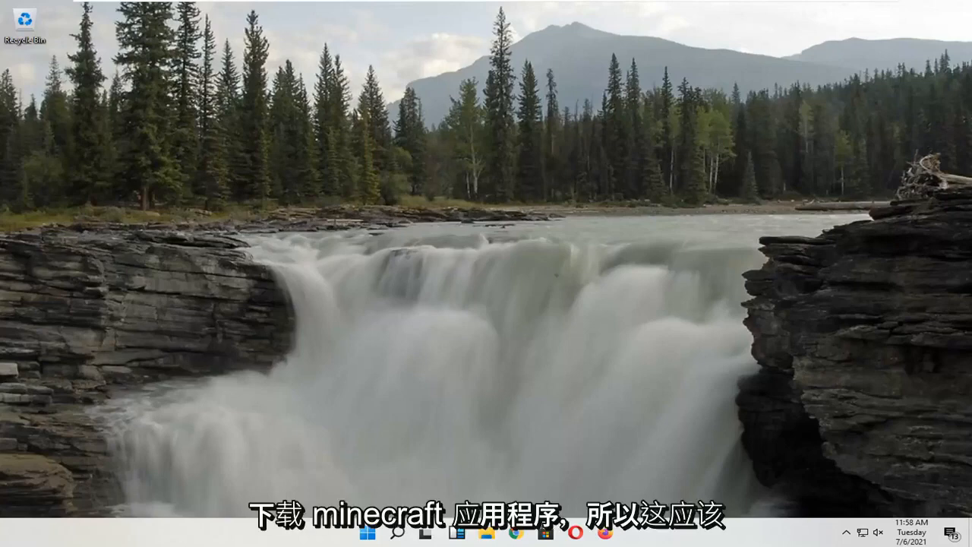
{"action": "mouse_move", "coordinate": [820, 344]}
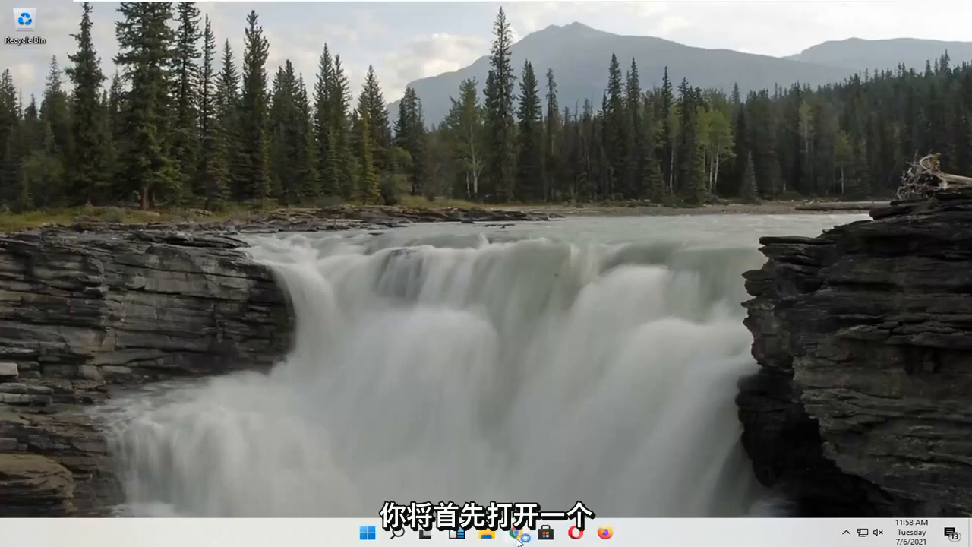
- Launch Chrome and go to minecraft.net
{"action": "left_click", "coordinate": [516, 532]}
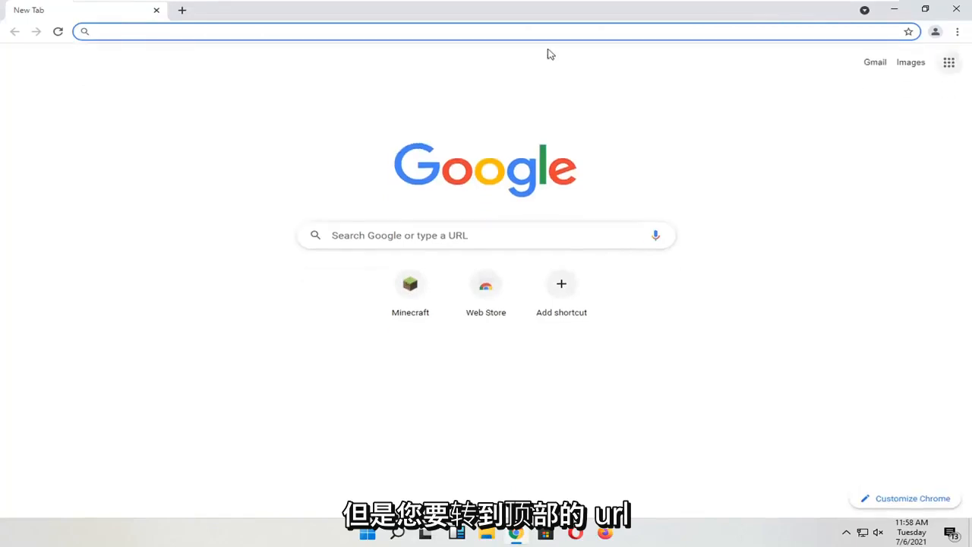
{"action": "left_click", "coordinate": [304, 31]}
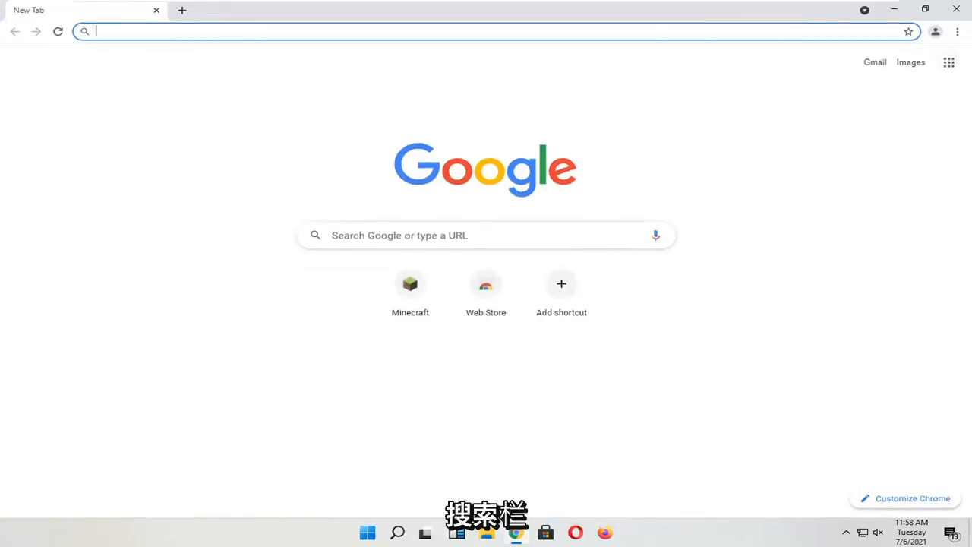
{"action": "type", "text": "minecraft.net/en-us"}
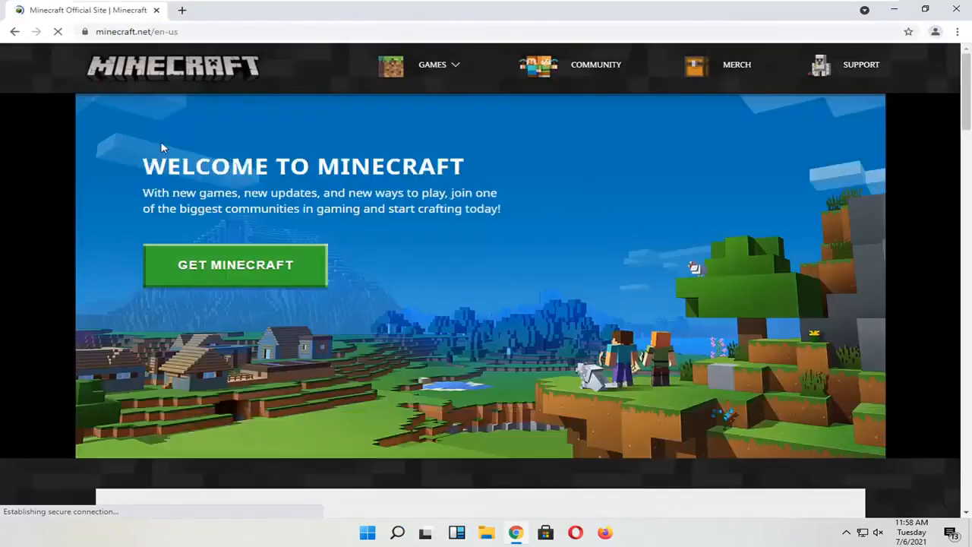
- Choose the Minecraft tile from the Games dropdown to reach 'What is Minecraft?'
{"action": "left_click", "coordinate": [432, 64]}
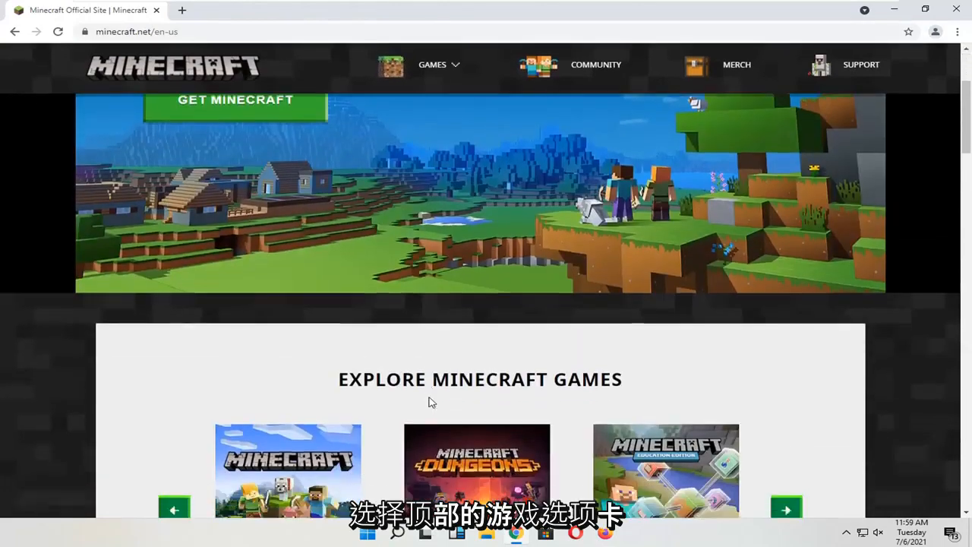
{"action": "left_click", "coordinate": [432, 63]}
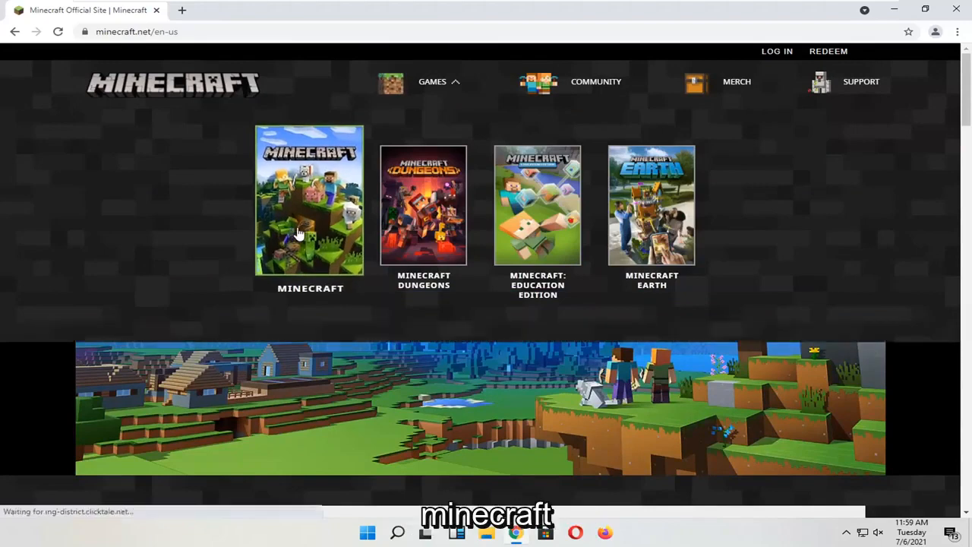
{"action": "left_click", "coordinate": [310, 199]}
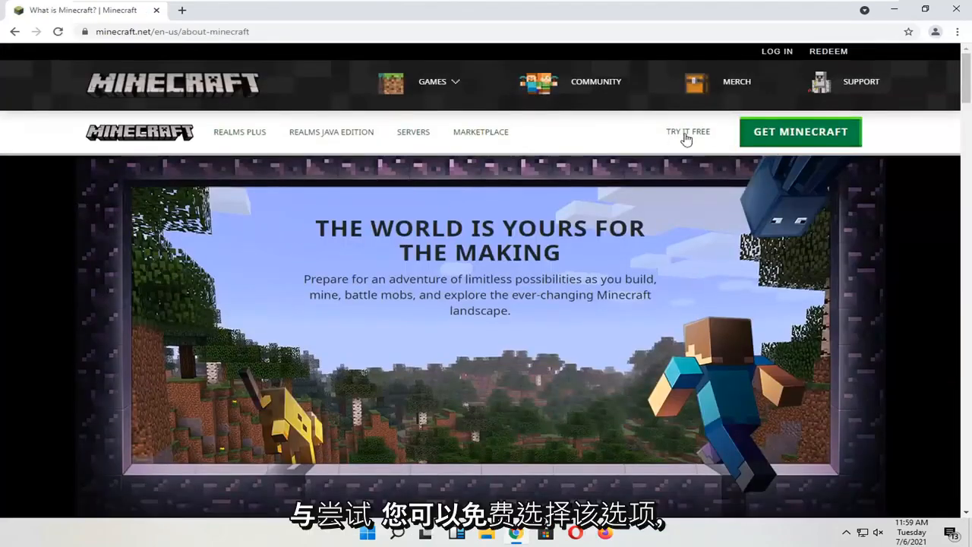
{"action": "mouse_move", "coordinate": [800, 132]}
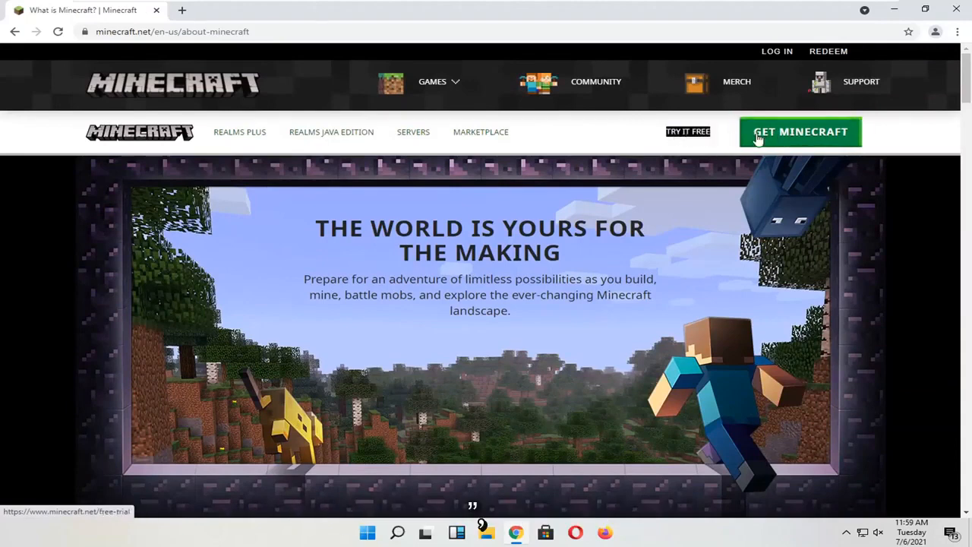
{"action": "left_click", "coordinate": [800, 131]}
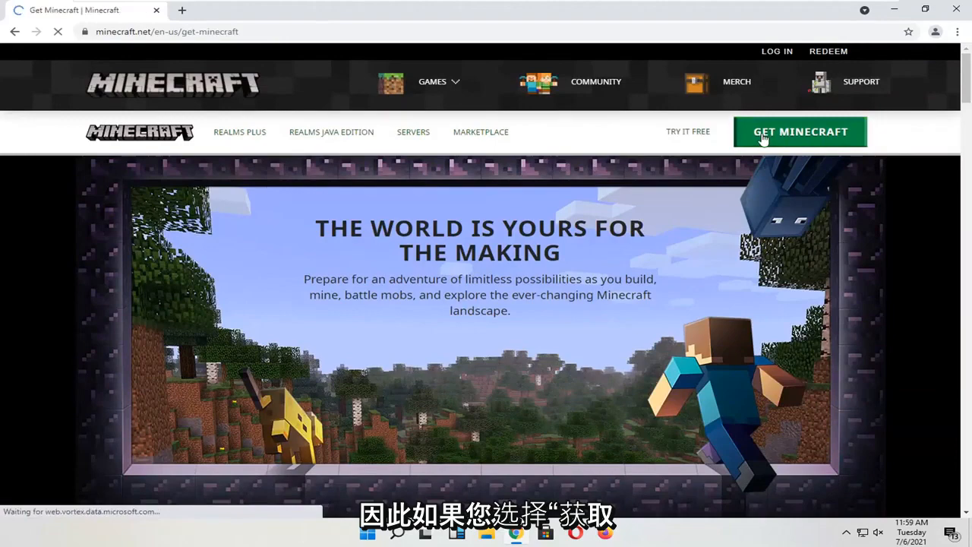
{"action": "left_click", "coordinate": [801, 132]}
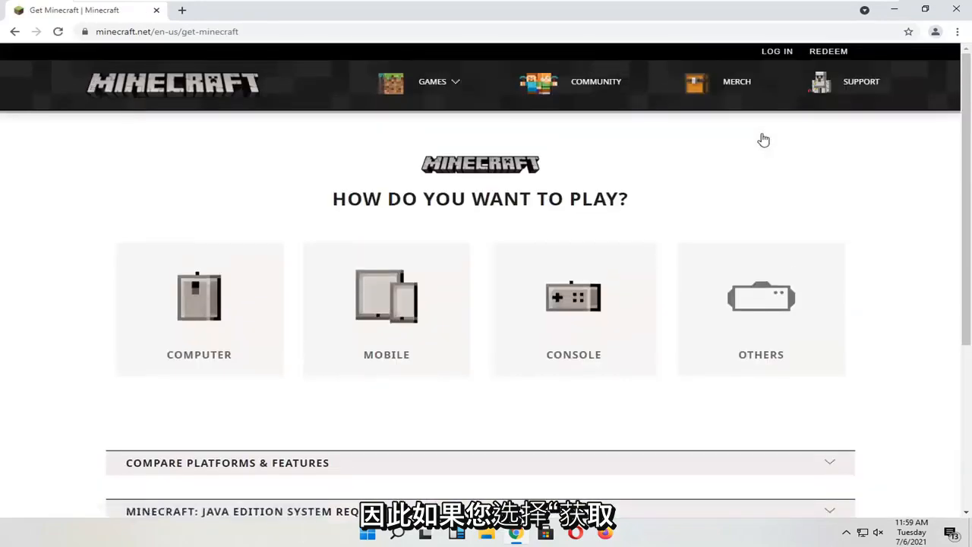
{"action": "scroll", "scroll_direction": "down", "scroll_amount": 3}
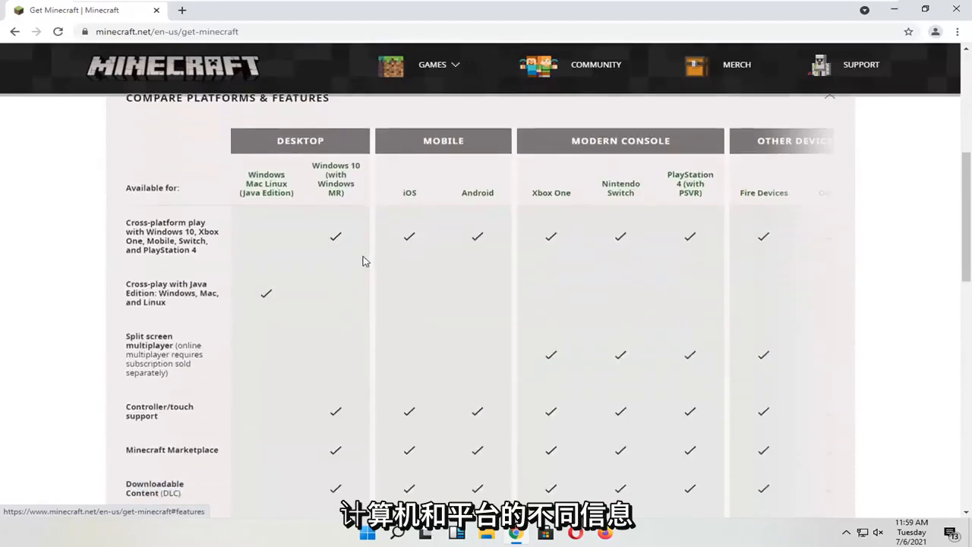
{"action": "scroll", "scroll_direction": "up", "scroll_amount": 3}
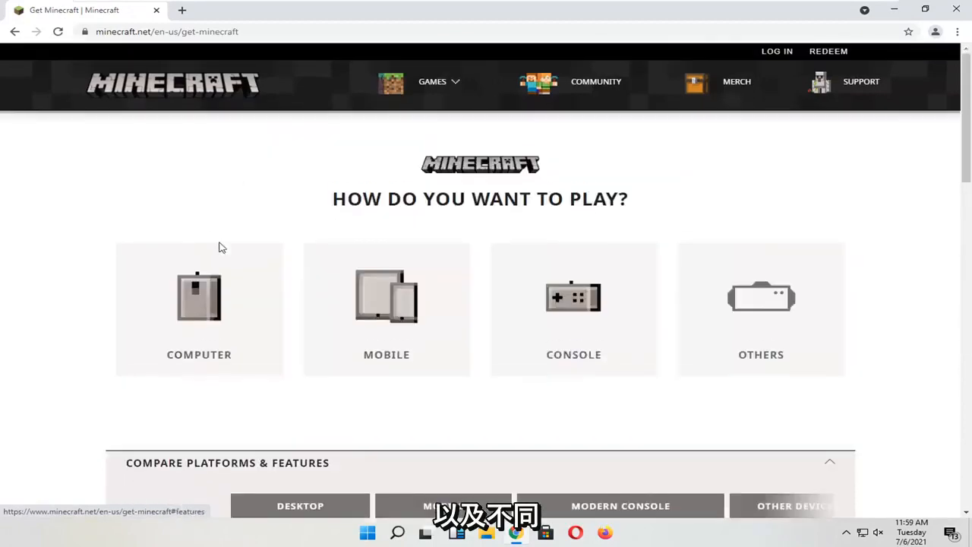
{"action": "scroll", "scroll_direction": "down", "scroll_amount": 3}
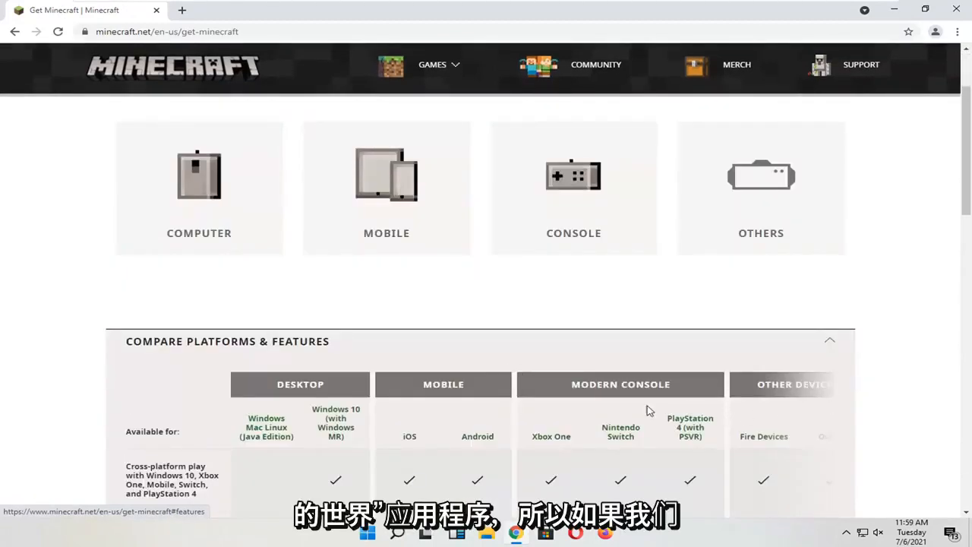
{"action": "left_click", "coordinate": [439, 64]}
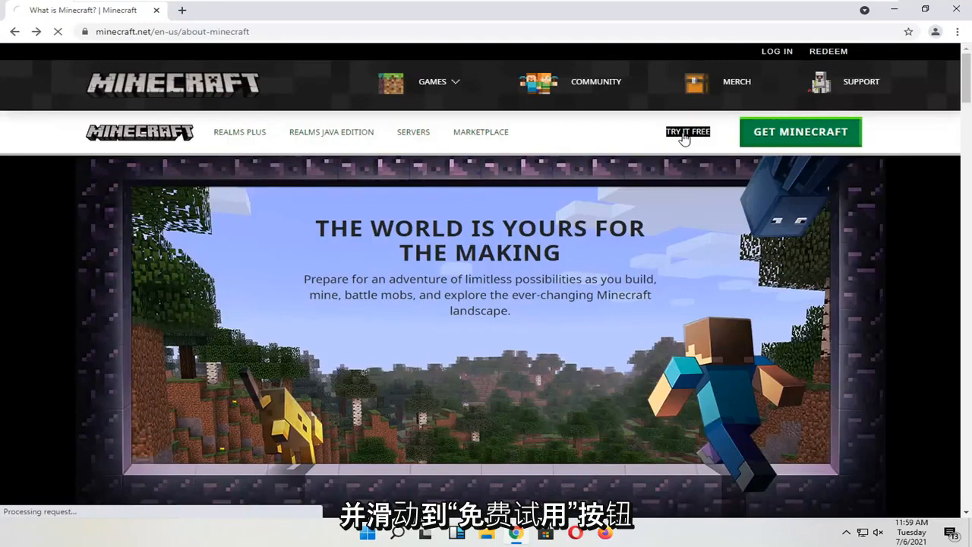
- Open Try It Free and scroll to the Java Edition for Windows Download Now box
{"action": "left_click", "coordinate": [687, 132]}
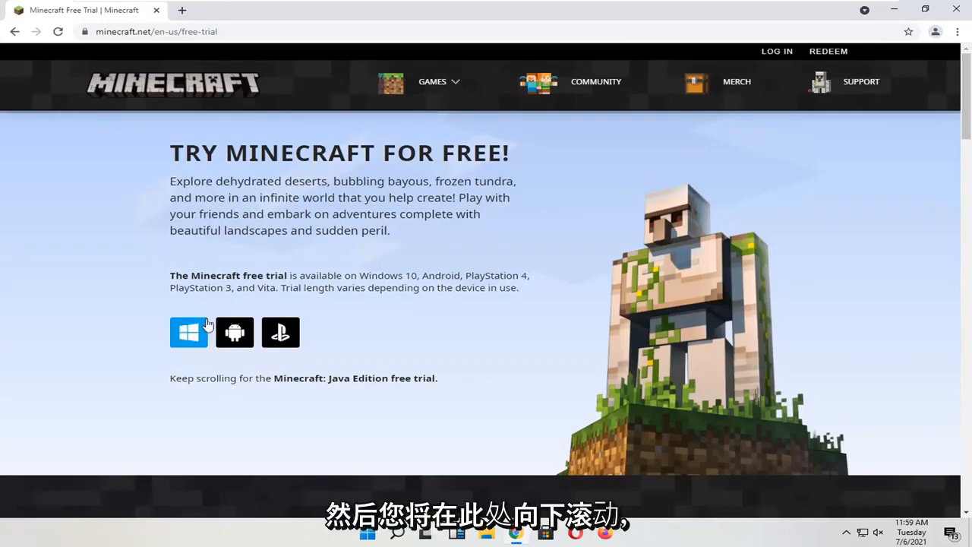
{"action": "scroll", "scroll_direction": "down", "scroll_amount": 3}
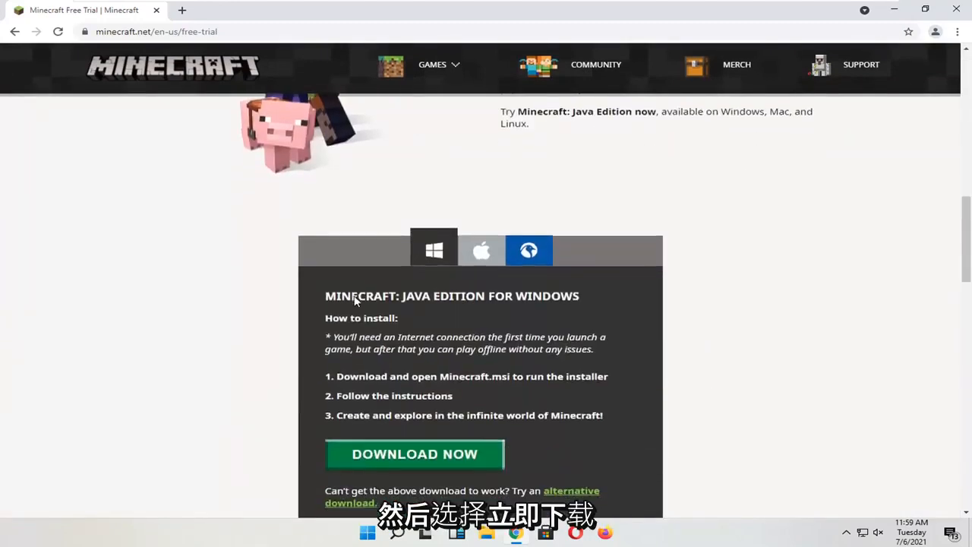
{"action": "scroll", "scroll_direction": "down", "scroll_amount": 3}
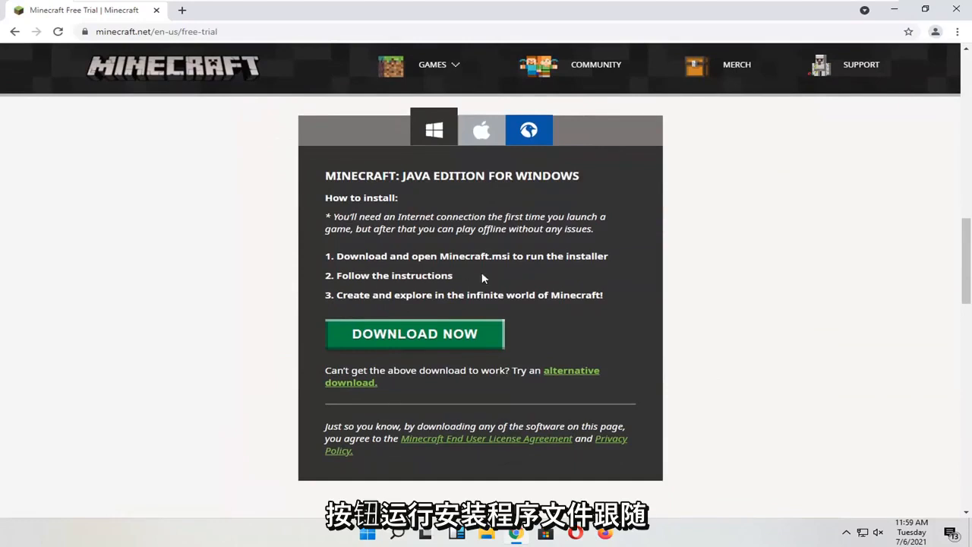
{"action": "mouse_move", "coordinate": [448, 333]}
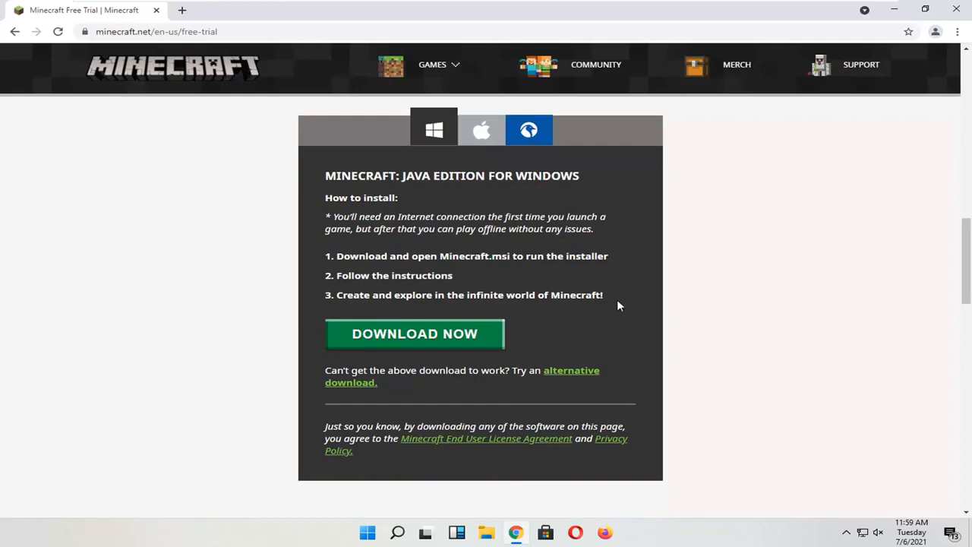
{"action": "scroll", "scroll_direction": "down", "scroll_amount": 3}
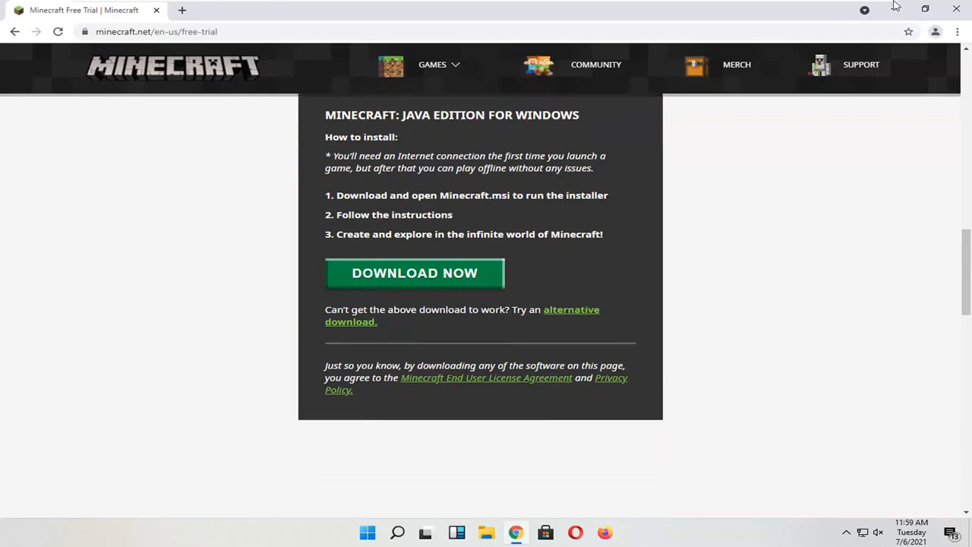
{"action": "scroll", "scroll_direction": "up", "scroll_amount": 3}
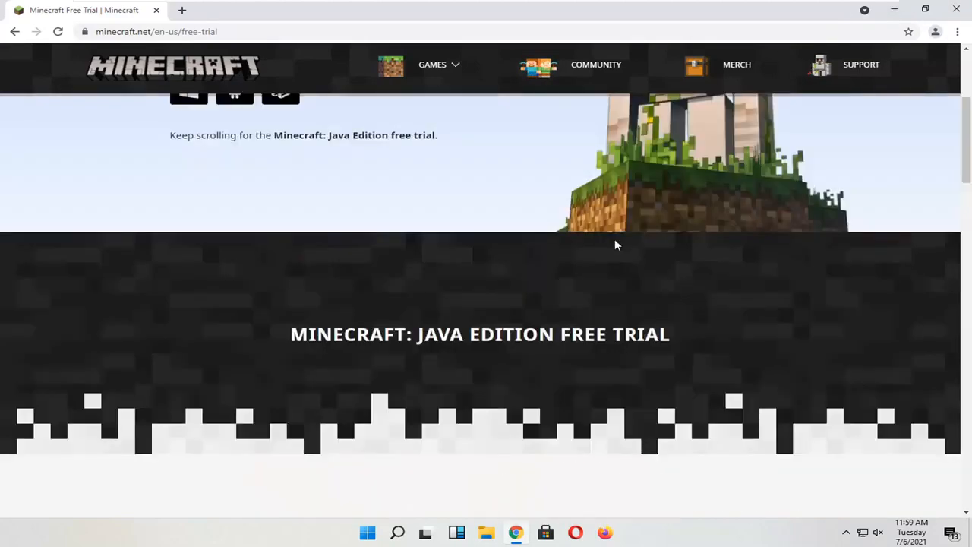
{"action": "scroll", "scroll_direction": "down", "scroll_amount": 3}
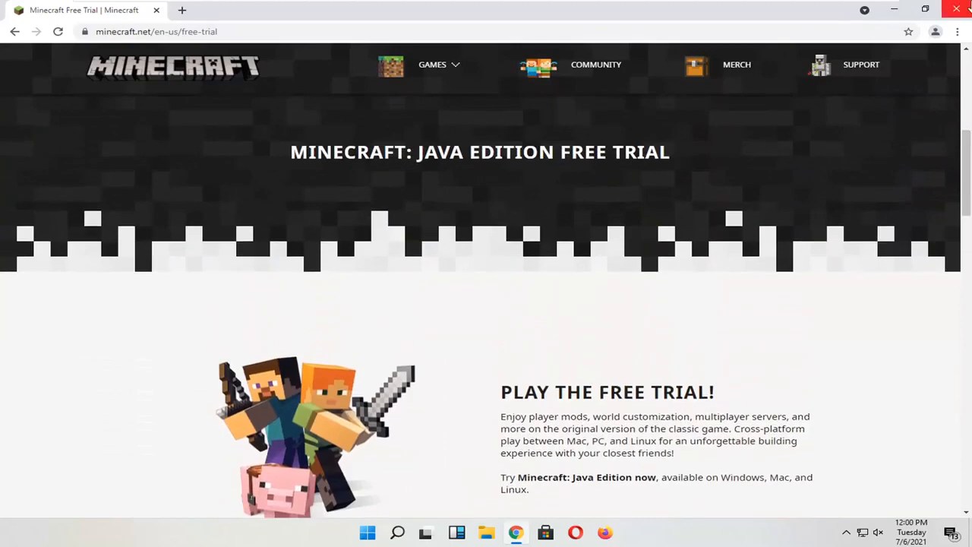
{"action": "scroll", "scroll_direction": "down", "scroll_amount": 3}
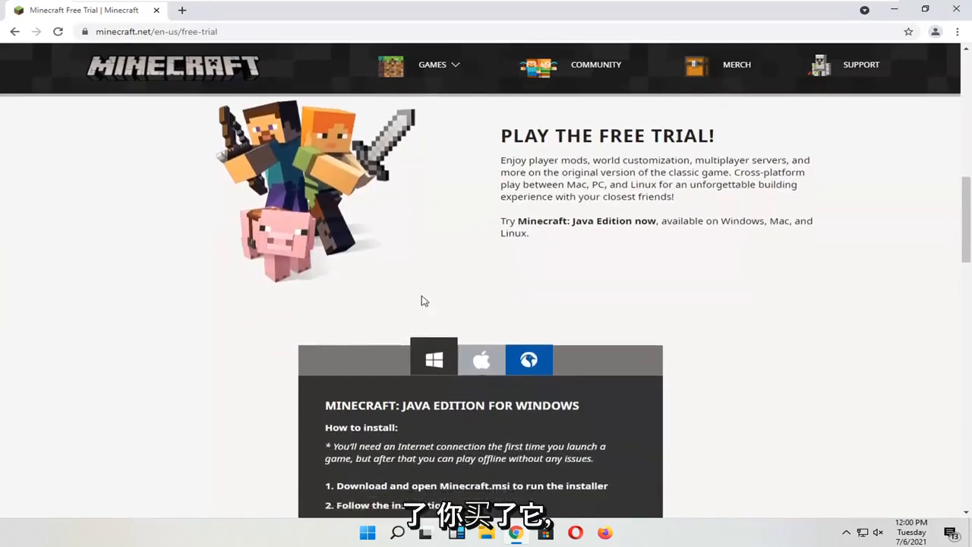
{"action": "scroll", "scroll_direction": "down", "scroll_amount": 3}
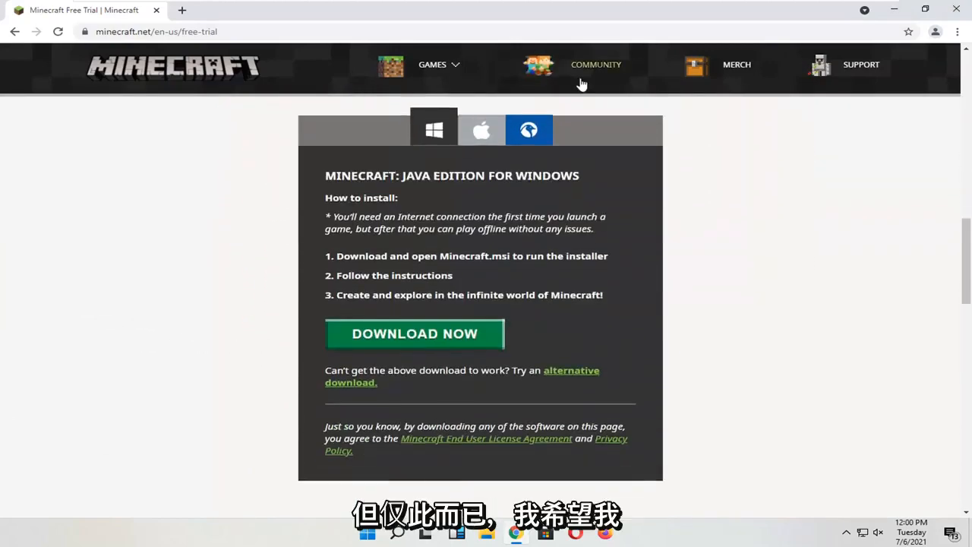